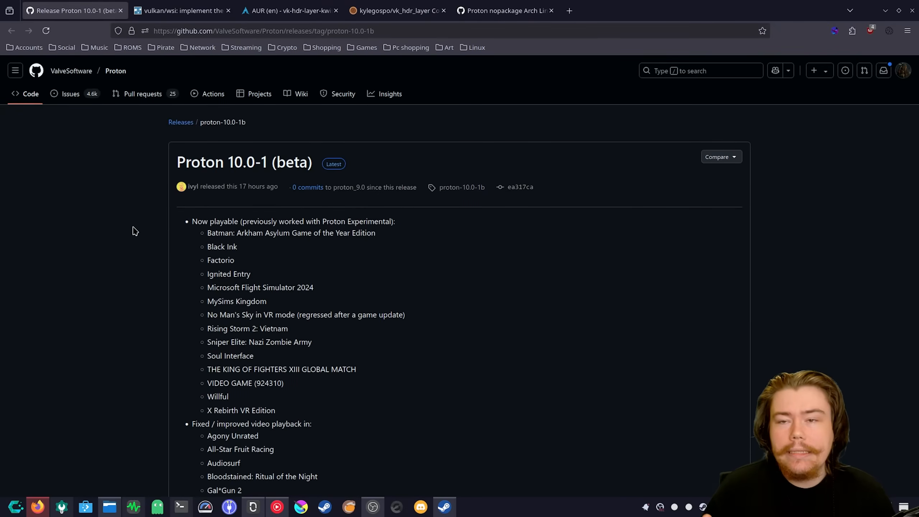
mouse_move(206, 286)
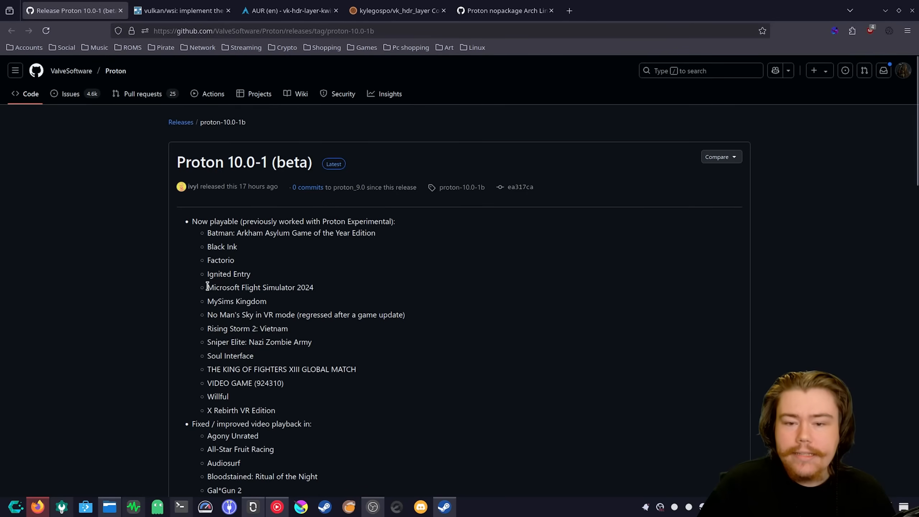
Step: View the latest wine-tkg-git Proton nopackage Arch Linux CI run #2063 with its proton-tkg-build artifact
scroll("down", 3)
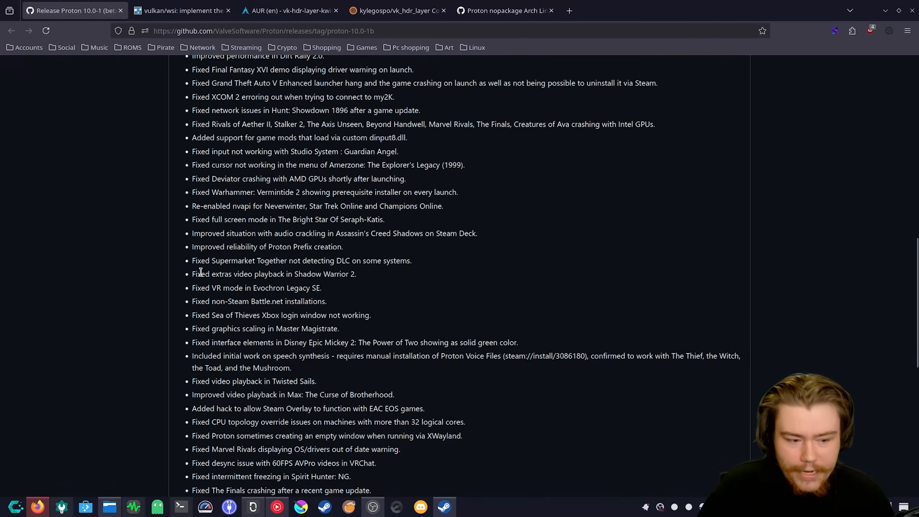
scroll("down", 3)
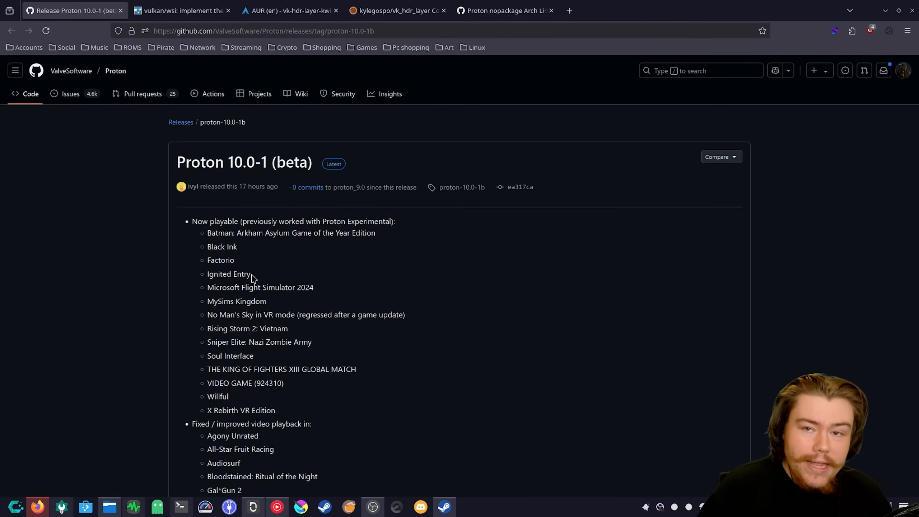
scroll("down", 3)
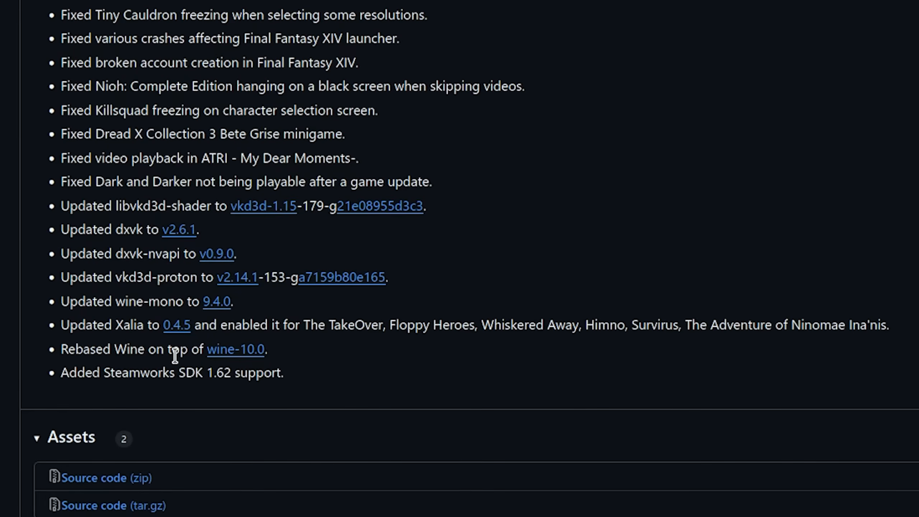
mouse_move(296, 372)
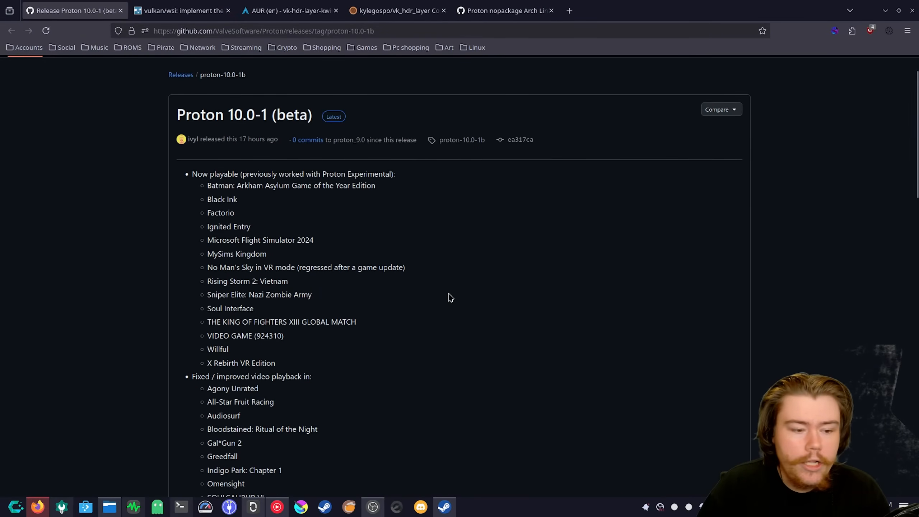
mouse_move(441, 282)
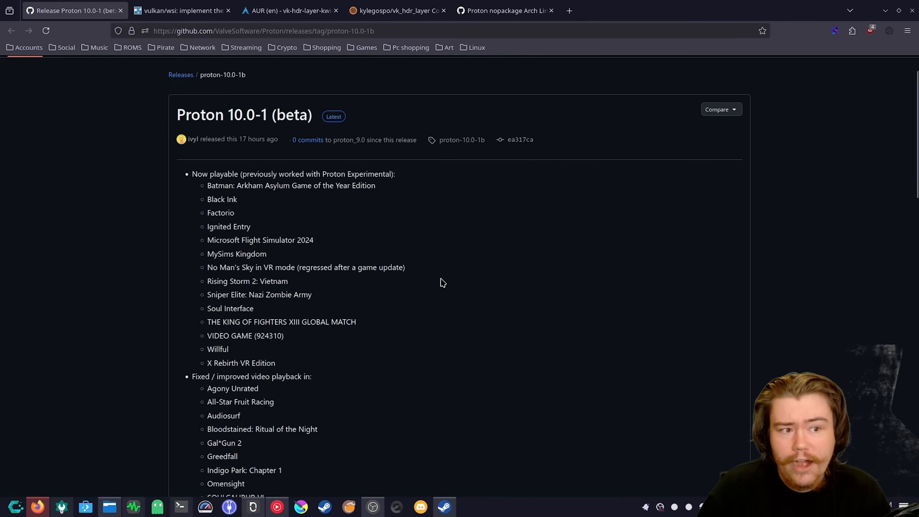
mouse_move(445, 271)
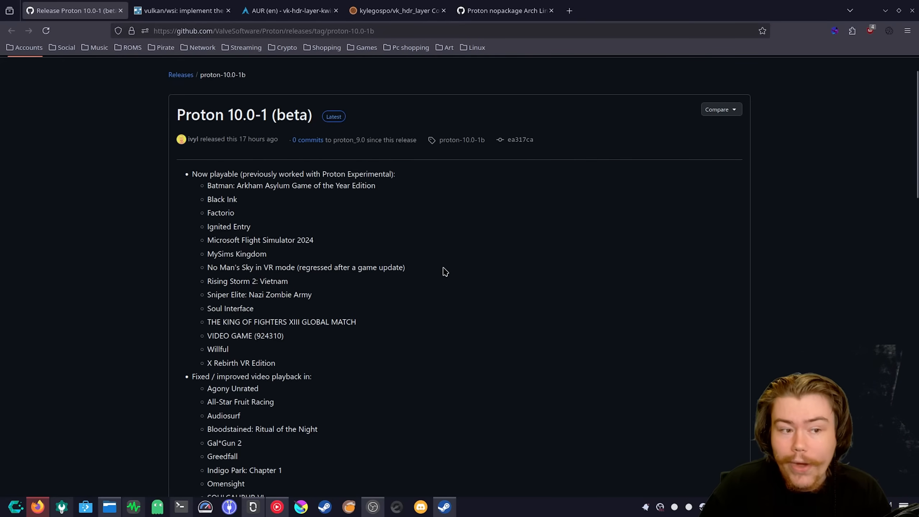
mouse_move(448, 270)
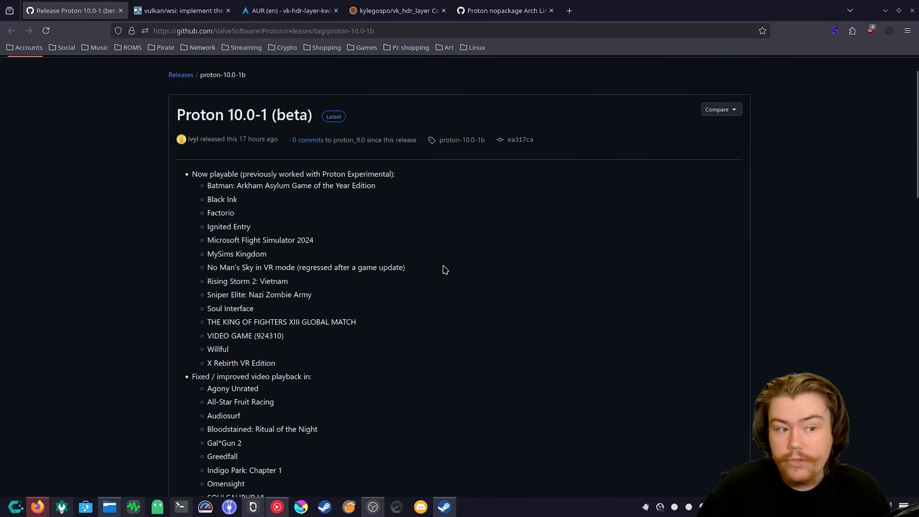
mouse_move(519, 246)
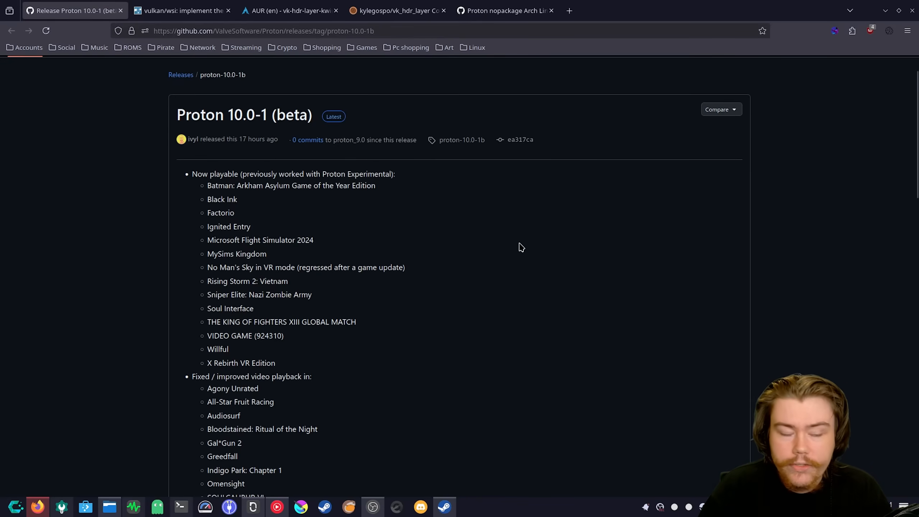
mouse_move(522, 103)
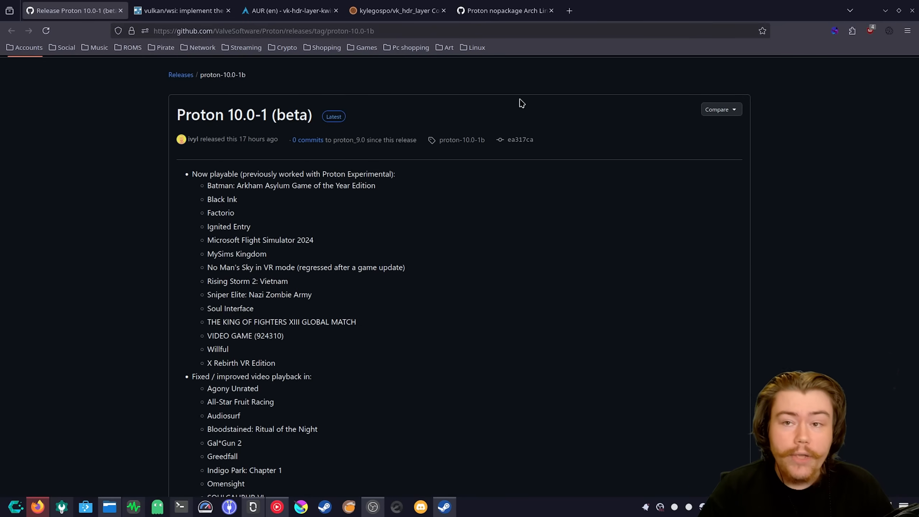
mouse_move(181, 11)
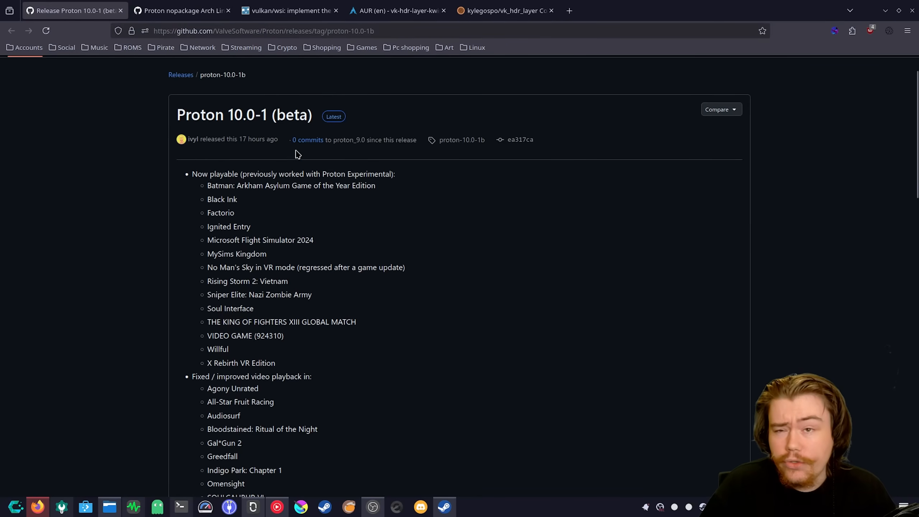
left_click(181, 11)
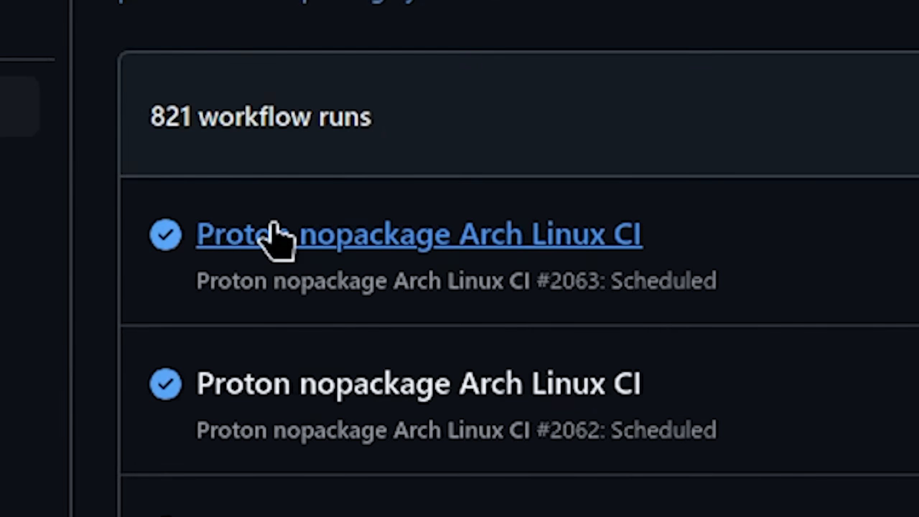
left_click(419, 235)
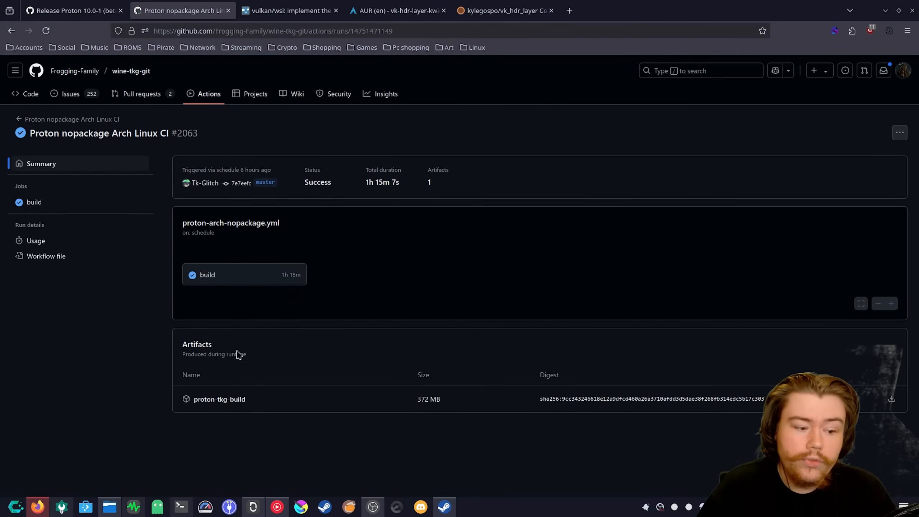
mouse_move(233, 403)
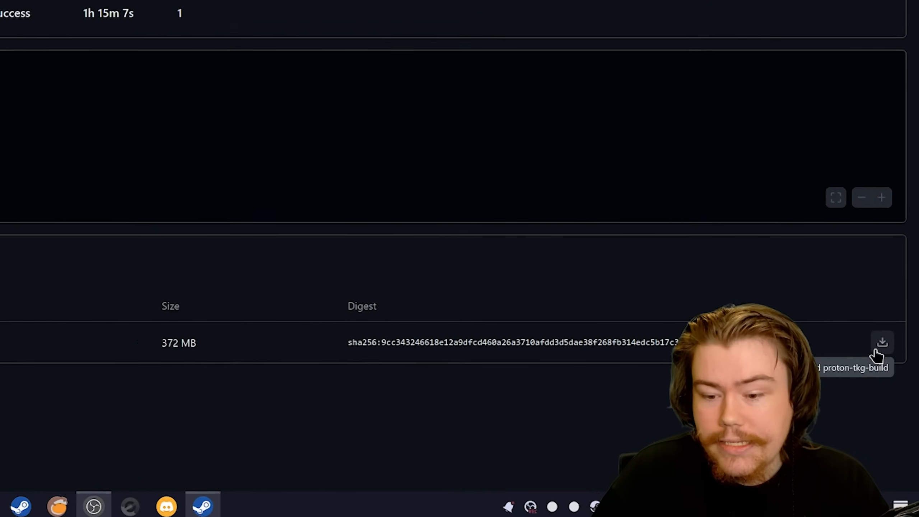
Step: Extract the proton_tkg tar into a proton_tkg_10.6.r8.geff3de6a folder in Home, then go to ~/.steam
scroll("down", 3)
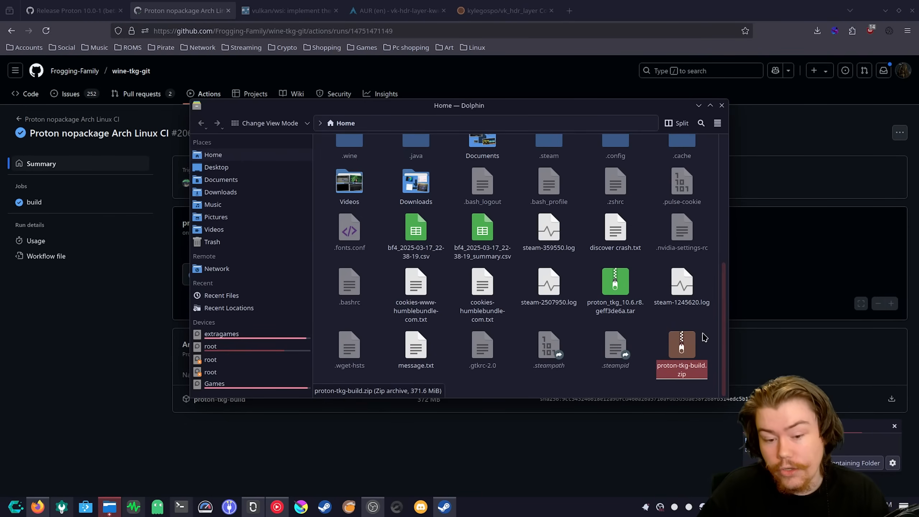
right_click(614, 287)
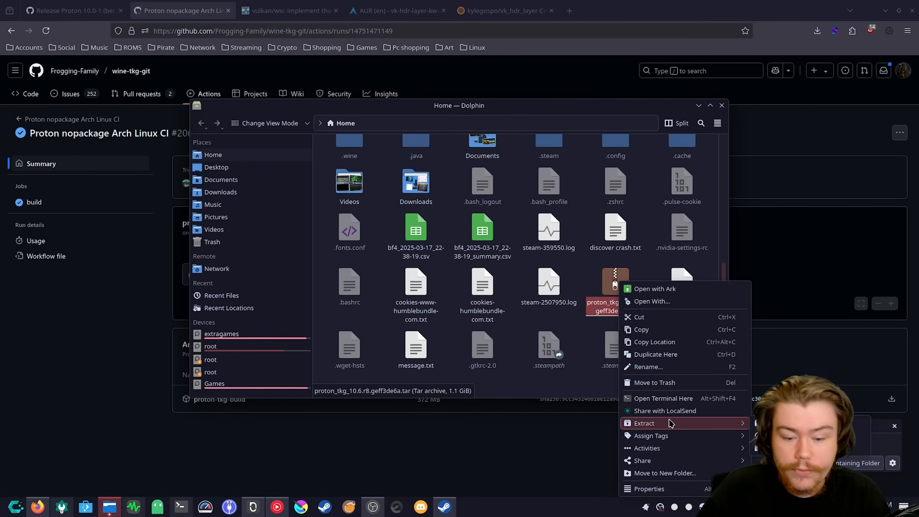
left_click(643, 423)
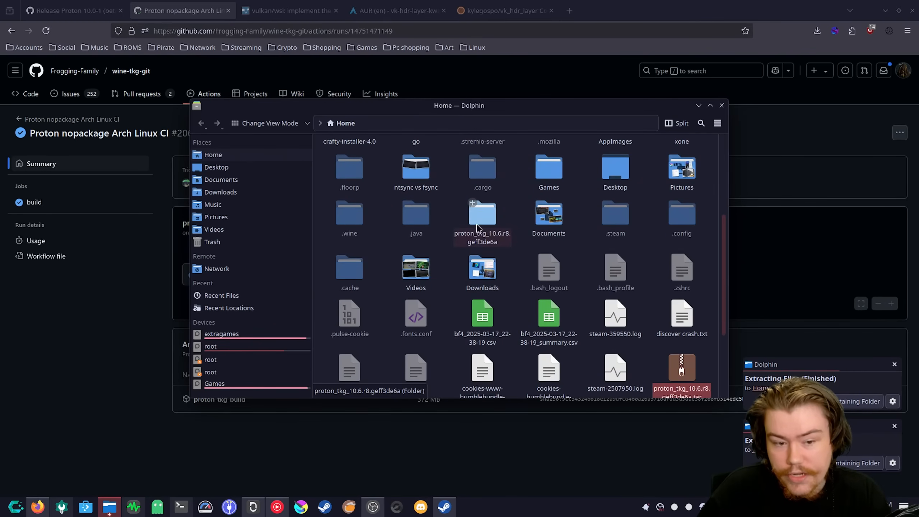
right_click(481, 219)
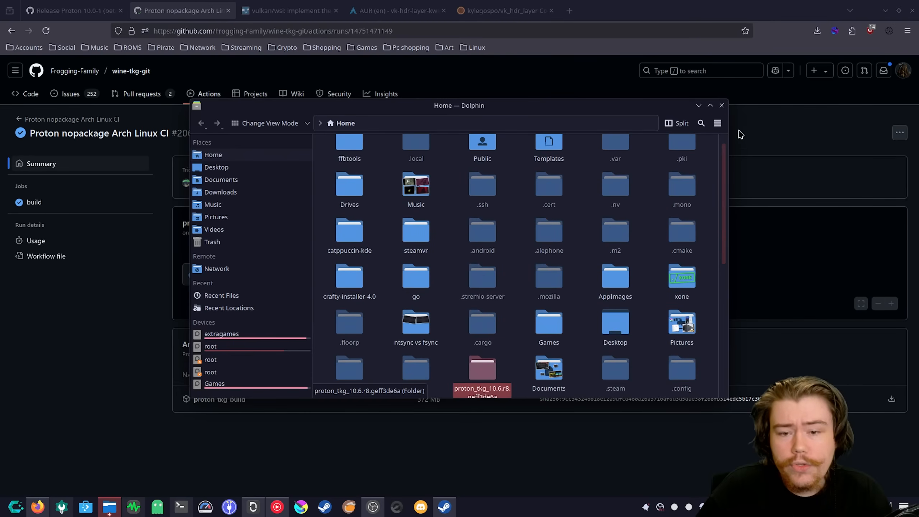
left_click(717, 123)
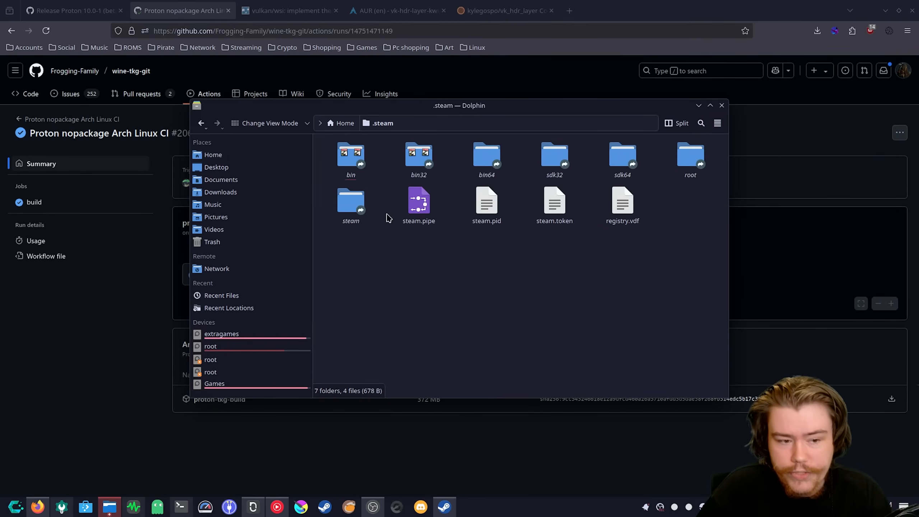
Step: Browse into .steam/steam/compatibilitytools.d to see the installed proton_tkg builds
double_click(350, 202)
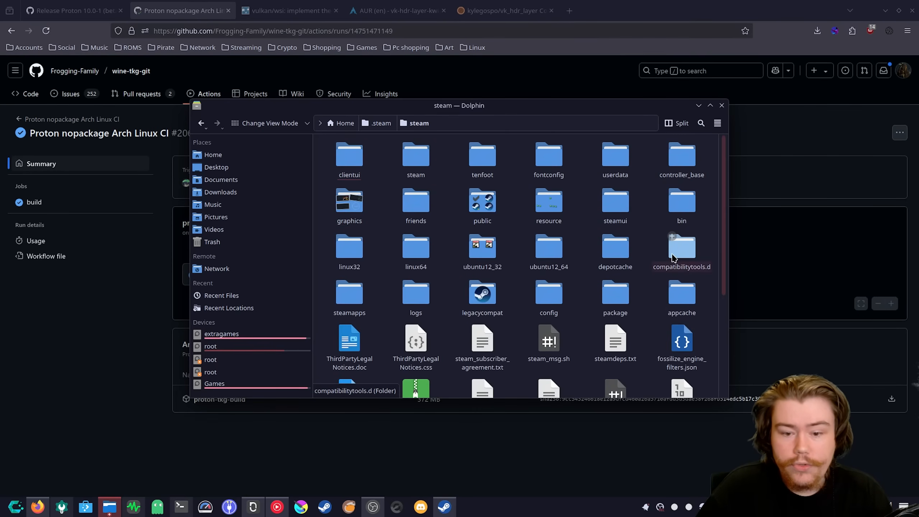
double_click(682, 249)
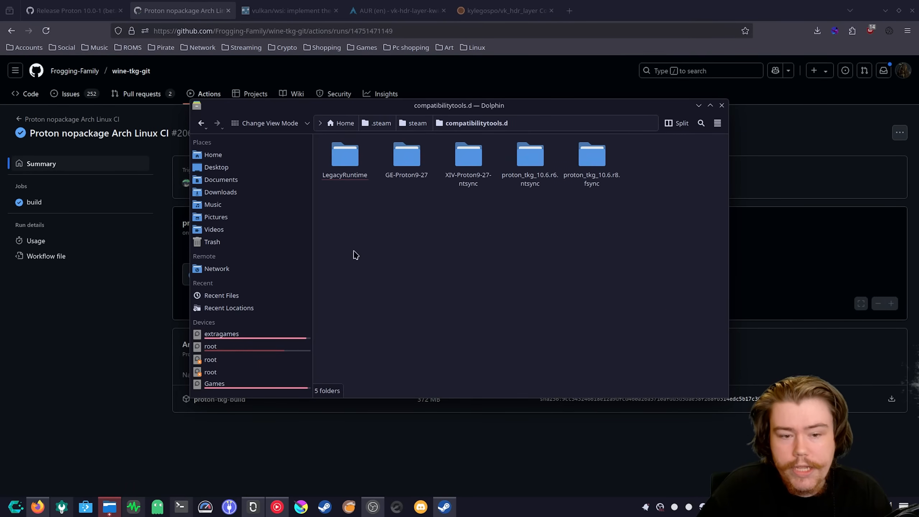
mouse_move(514, 196)
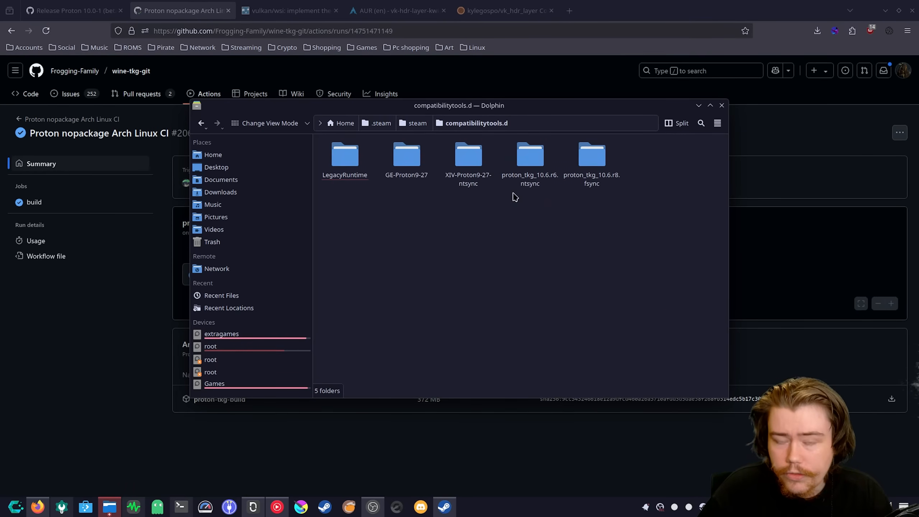
mouse_move(541, 246)
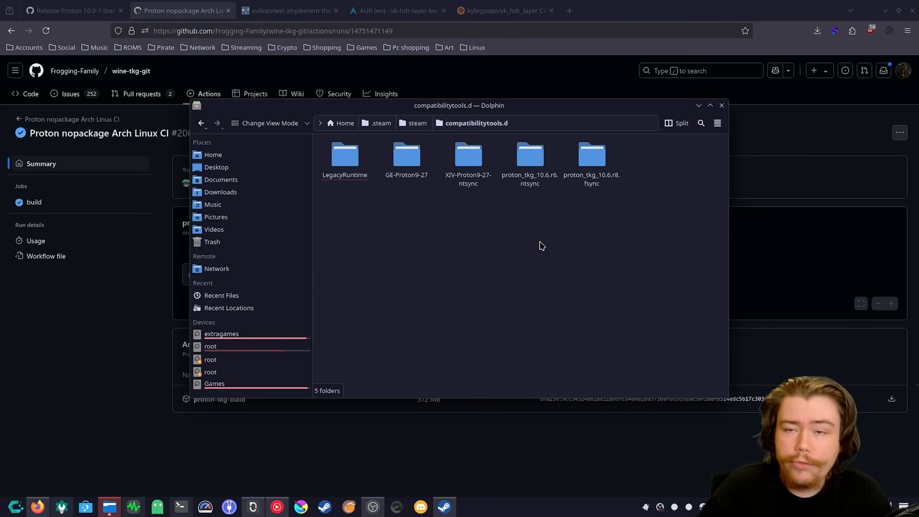
mouse_move(559, 221)
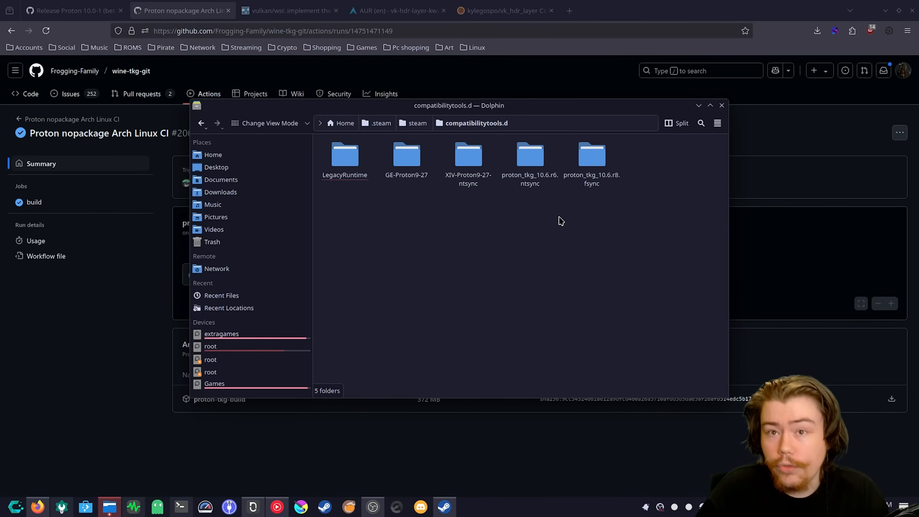
mouse_move(563, 215)
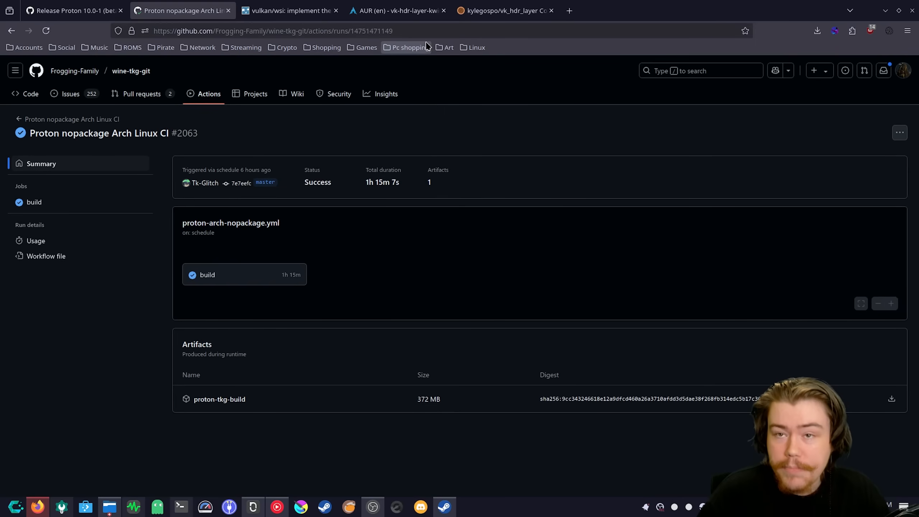
mouse_move(390, 10)
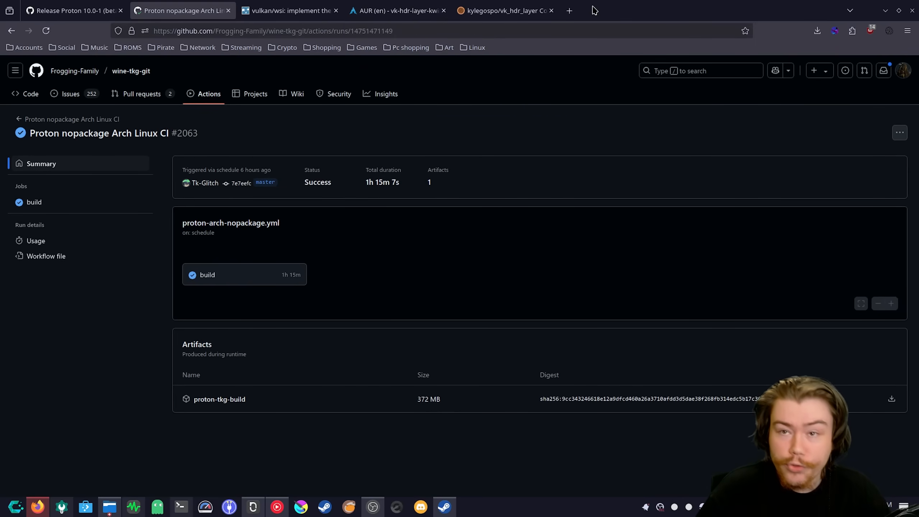
mouse_move(288, 11)
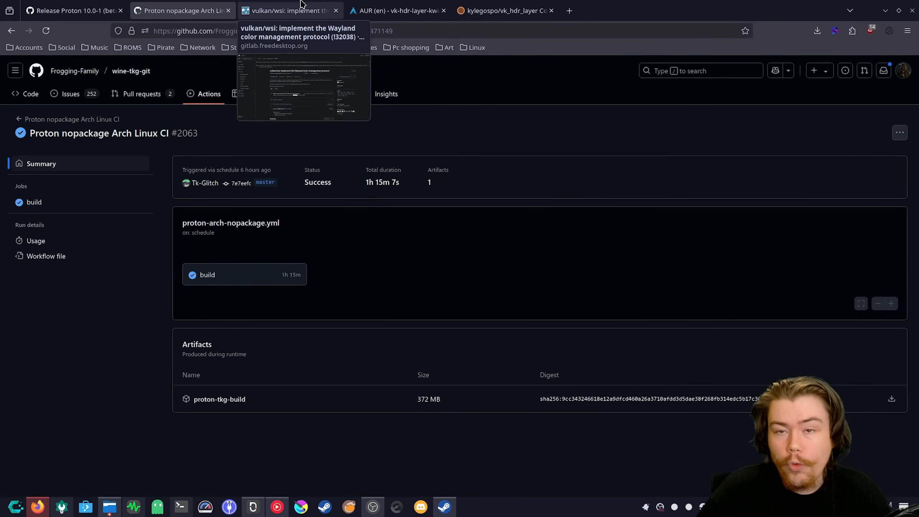
Step: Review the Mesa Wayland color management merge request, then the vk-hdr-layer-kwin6-git AUR page
left_click(288, 10)
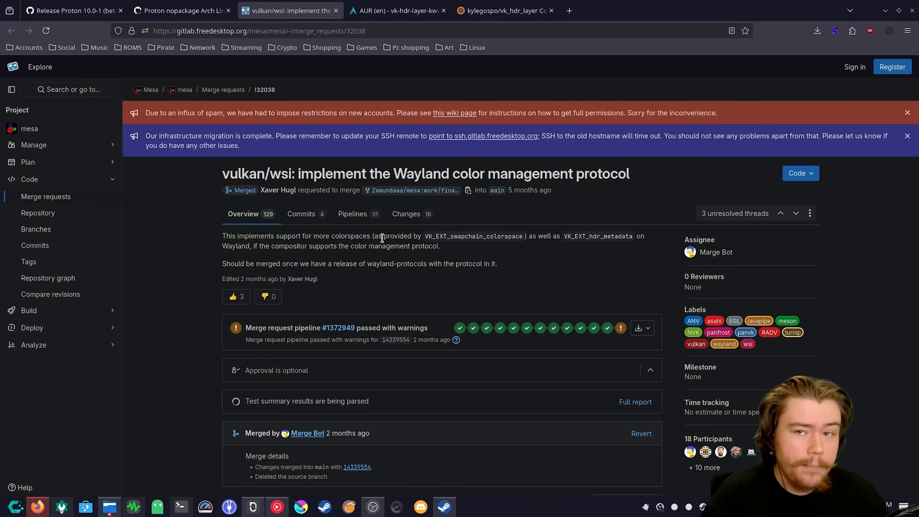
mouse_move(447, 68)
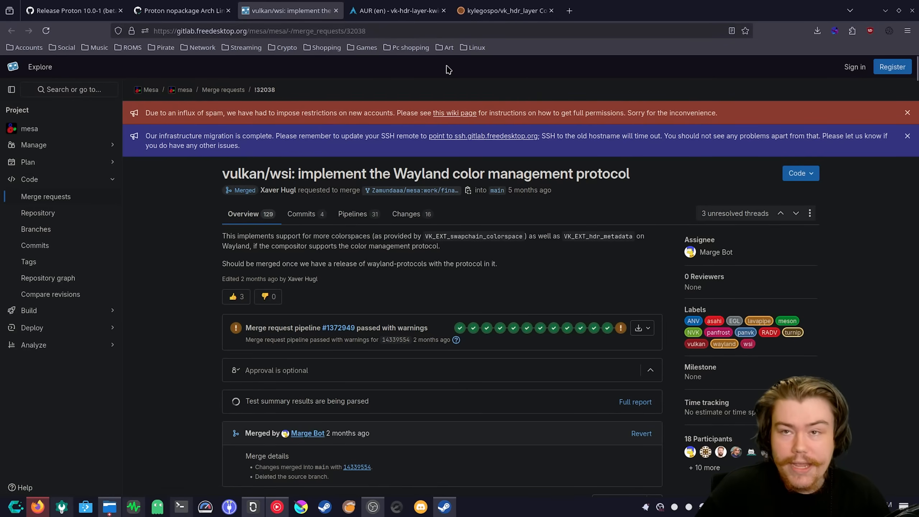
left_click(397, 11)
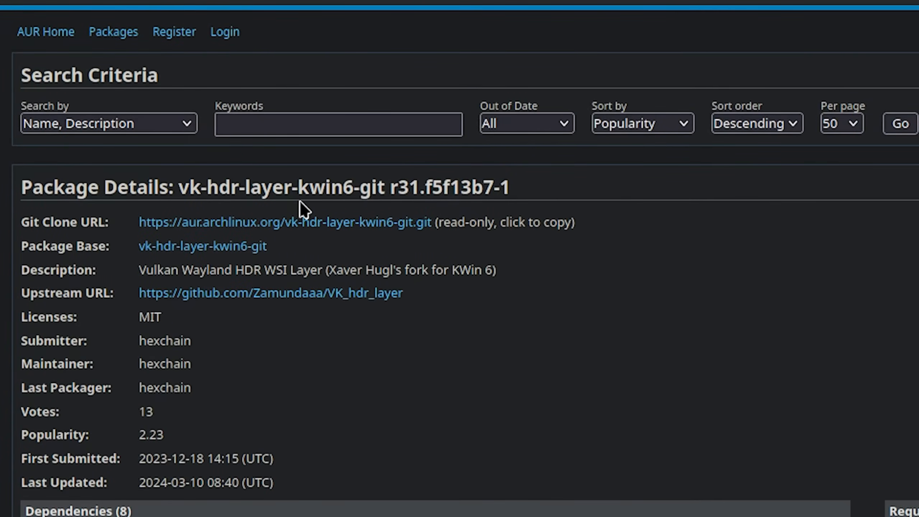
mouse_move(371, 191)
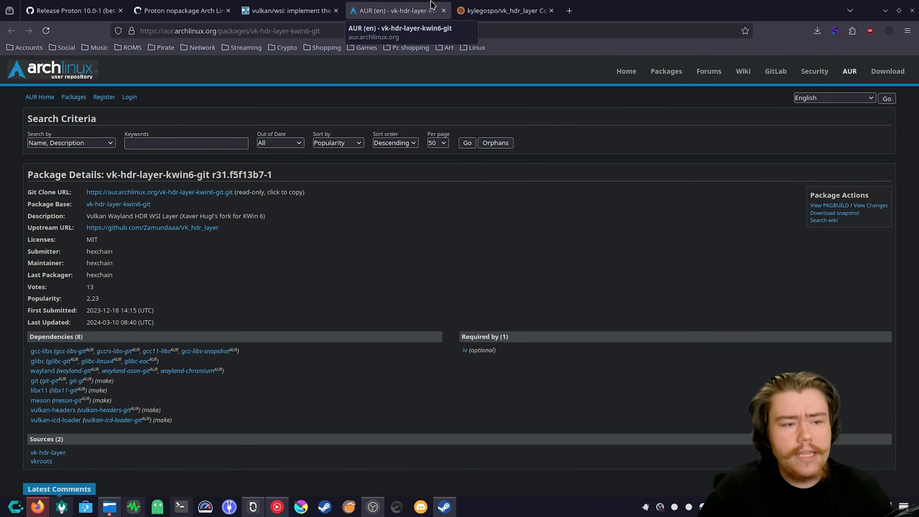
Step: Read through the kylegospo/vk_hdr_layer Fedora Copr project page
left_click(504, 10)
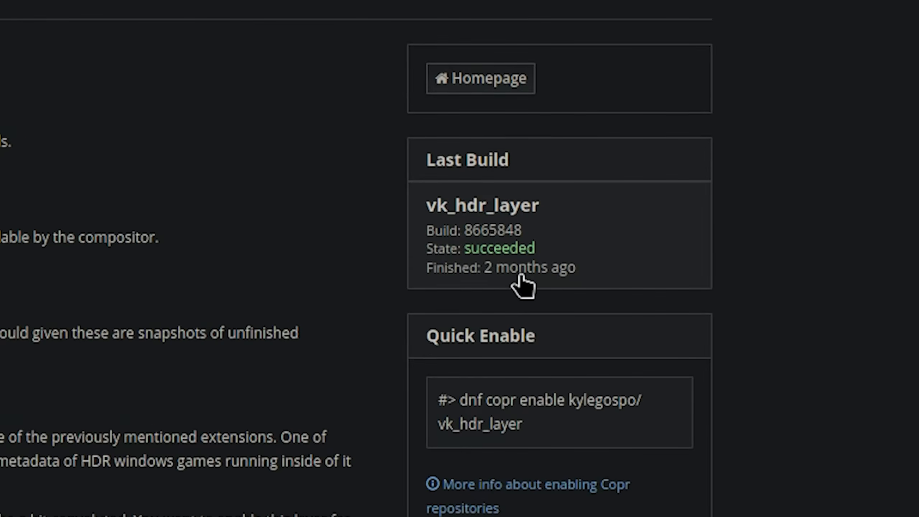
mouse_move(565, 277)
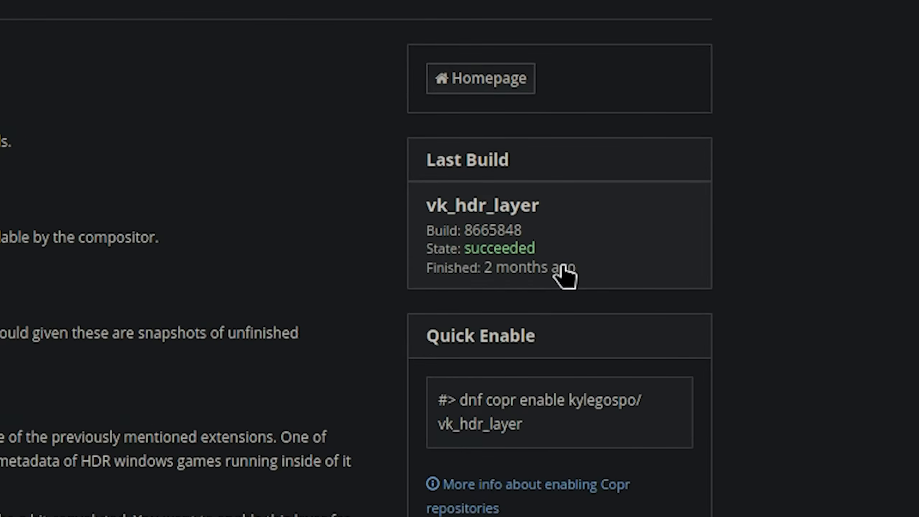
scroll("down", 3)
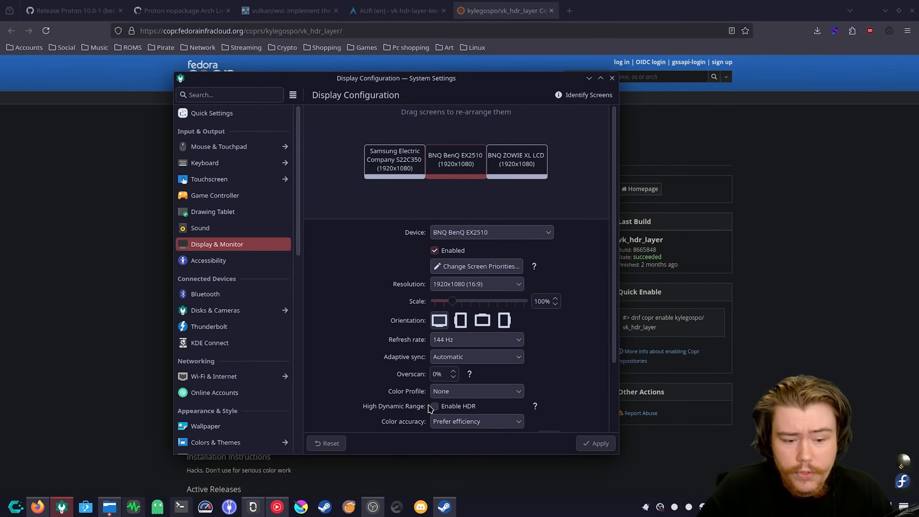
Step: Enable HDR for the BenQ EX2510 display and minimize System Settings
left_click(435, 406)
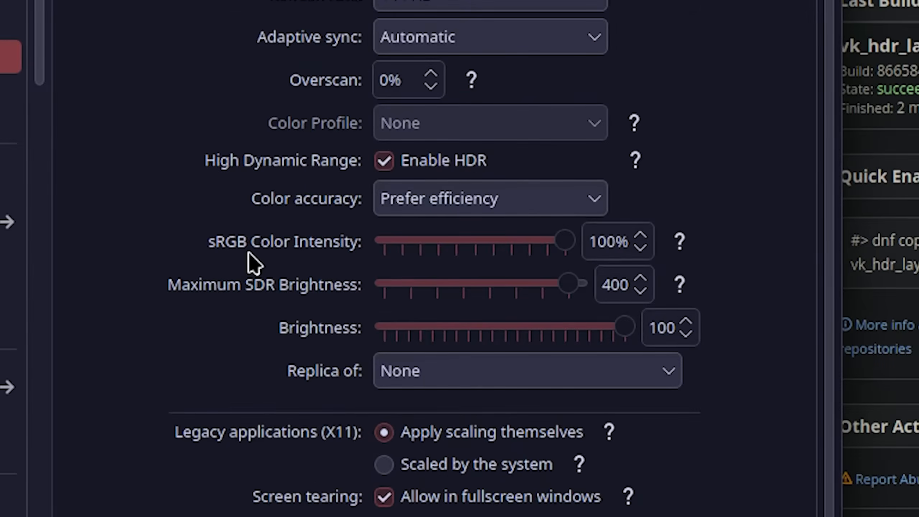
mouse_move(278, 316)
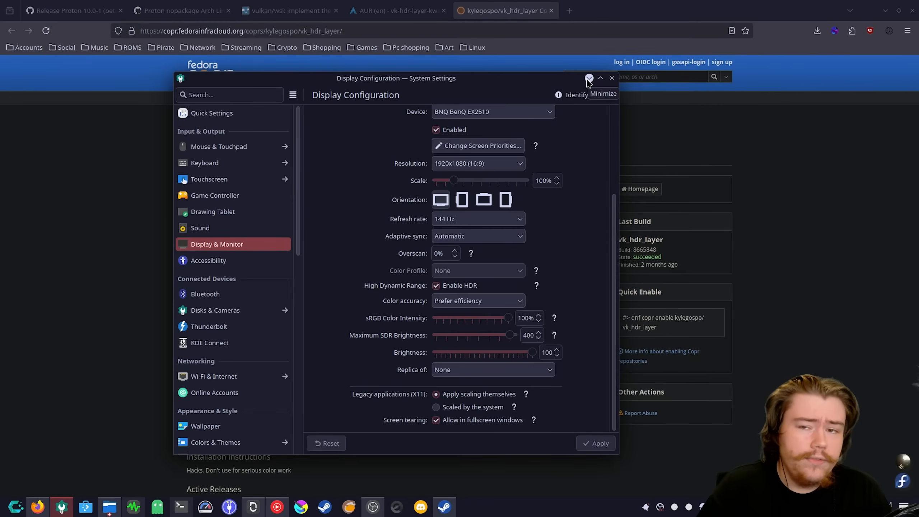
left_click(612, 78)
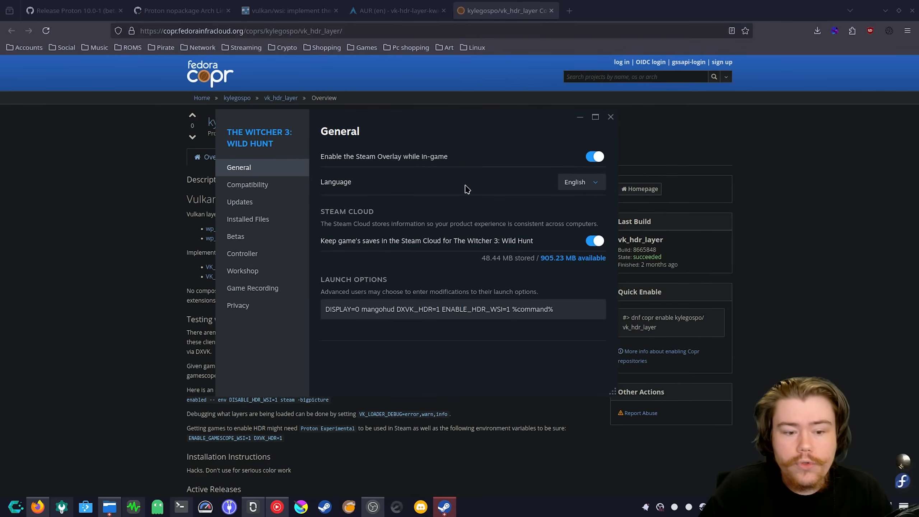
Step: Review Witcher 3 launch options DISPLAY=0 mangohud DXVK_HDR=1 ENABLE_HDR_WSI=1 %command%
left_click(500, 309)
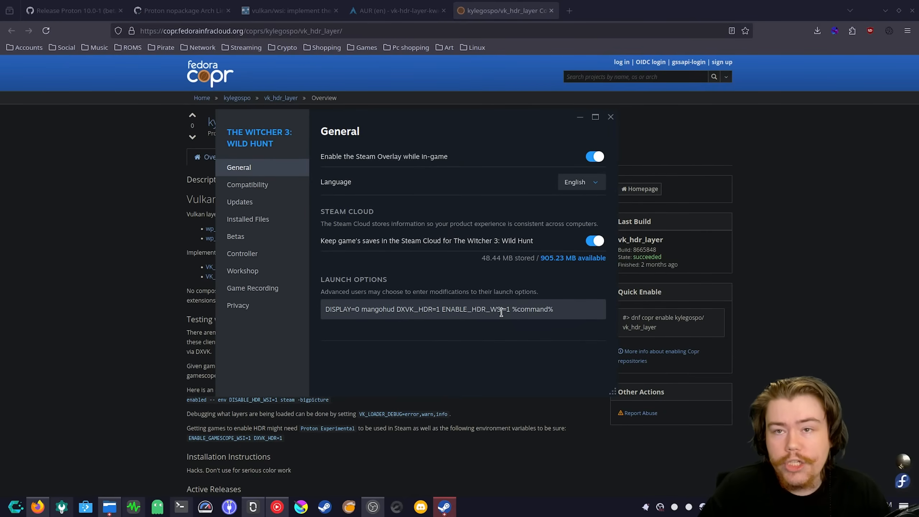
left_click_drag(384, 308, 553, 309)
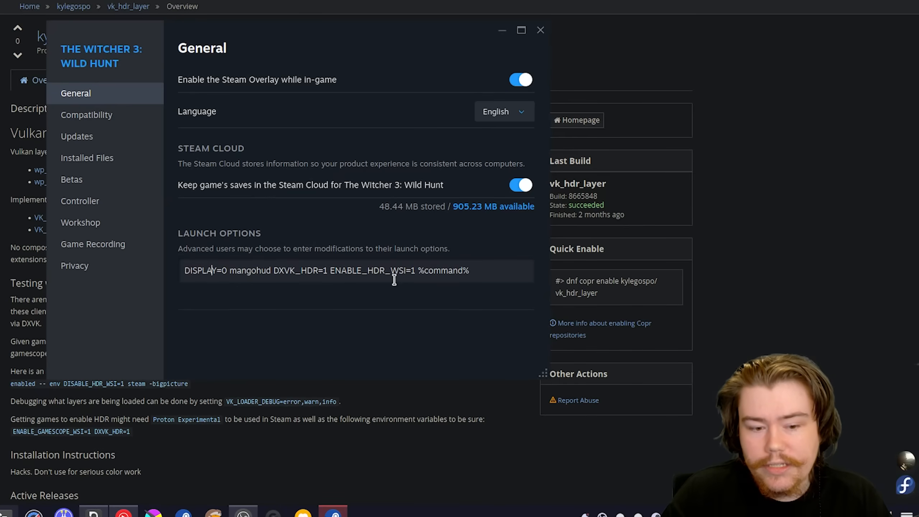
mouse_move(410, 276)
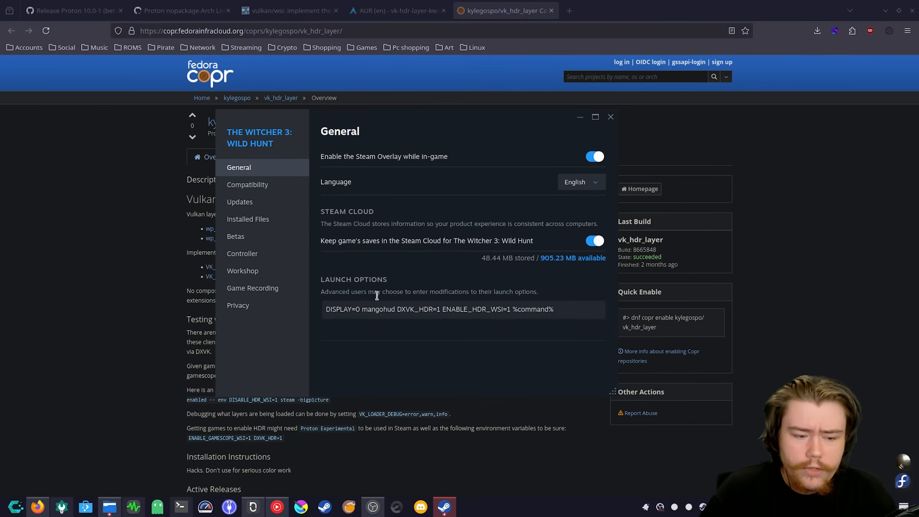
double_click(339, 309)
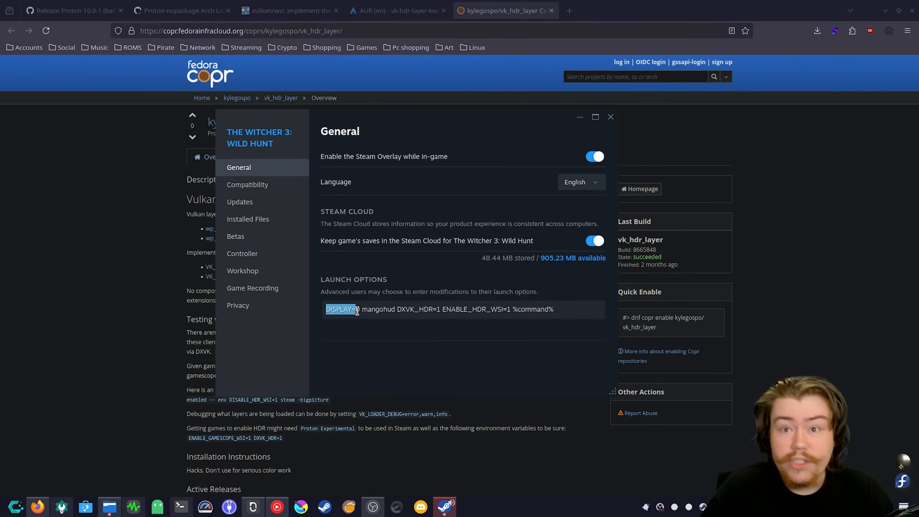
mouse_move(351, 309)
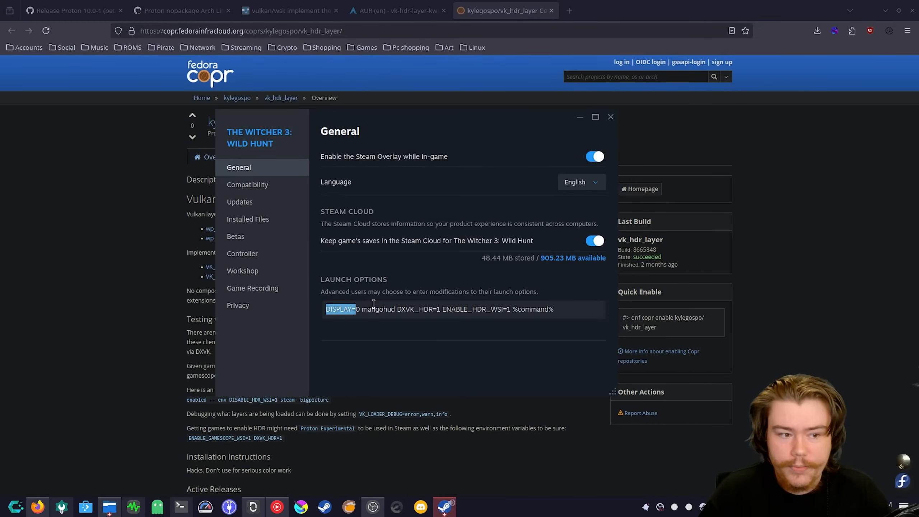
Step: Force The Witcher 3 to use the TKG-proton-10.6.r8.geff3de6a compatibility tool
left_click(247, 183)
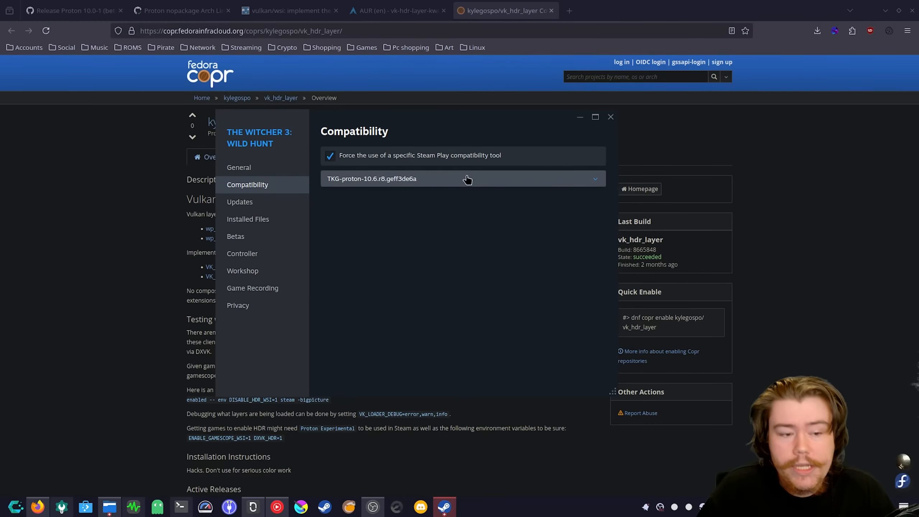
left_click(467, 179)
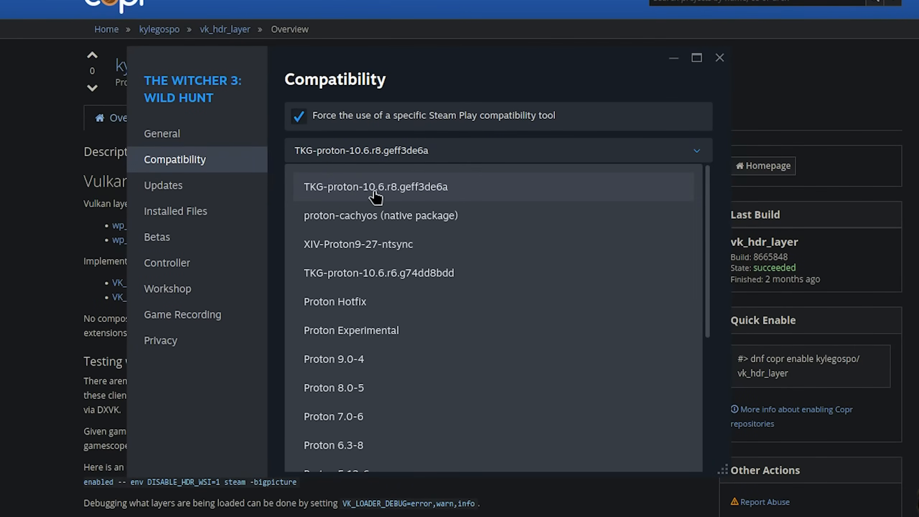
left_click(375, 187)
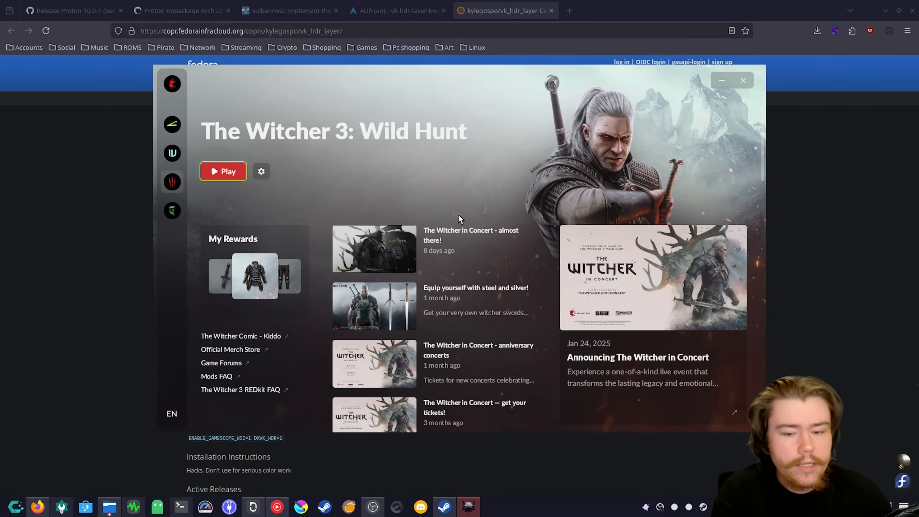
mouse_move(465, 187)
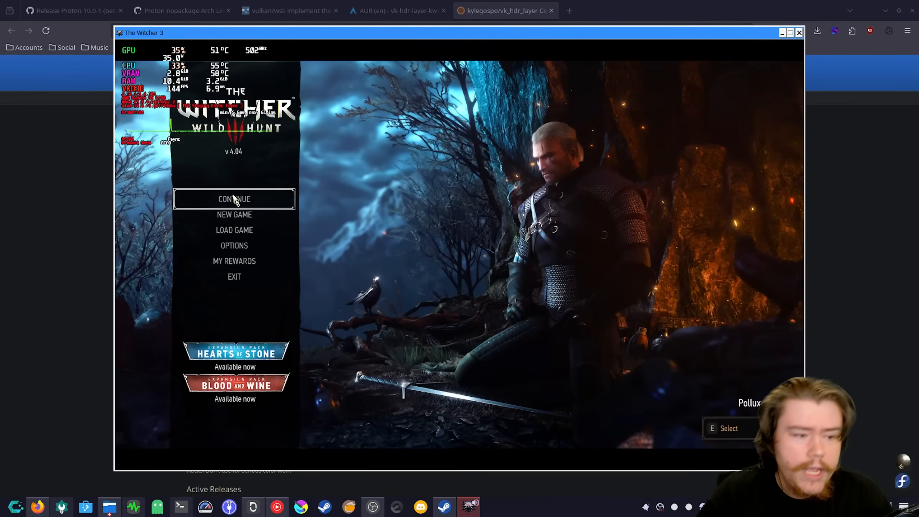
mouse_move(400, 239)
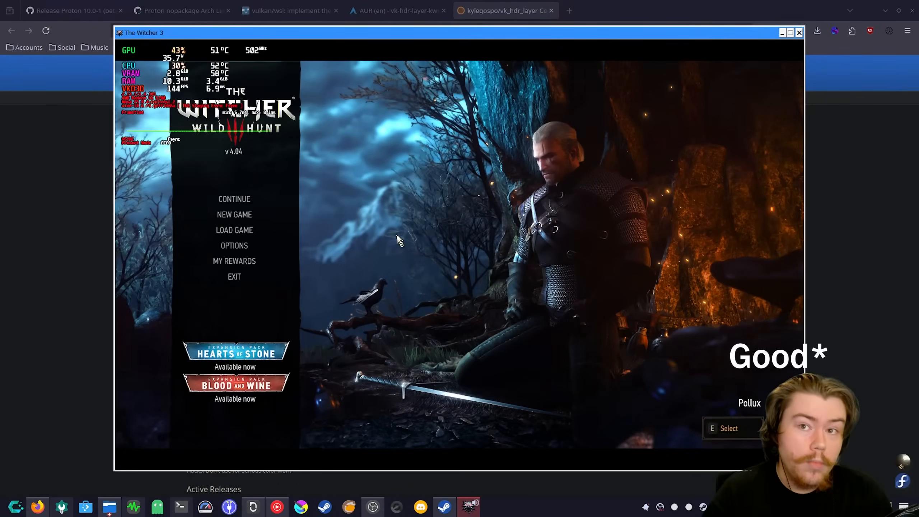
Step: Check Witcher 3 HDR settings: Max Monitor Brightness 670 and Paper White 280
left_click(234, 244)
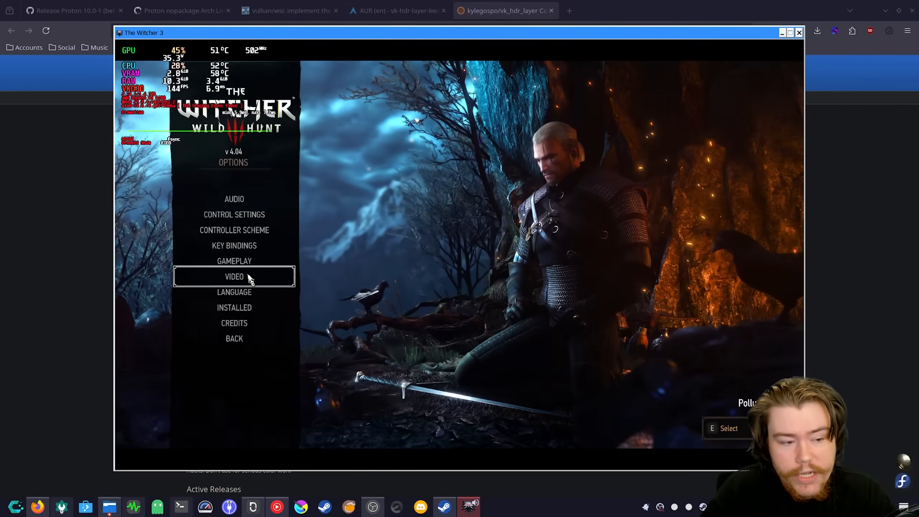
left_click(234, 275)
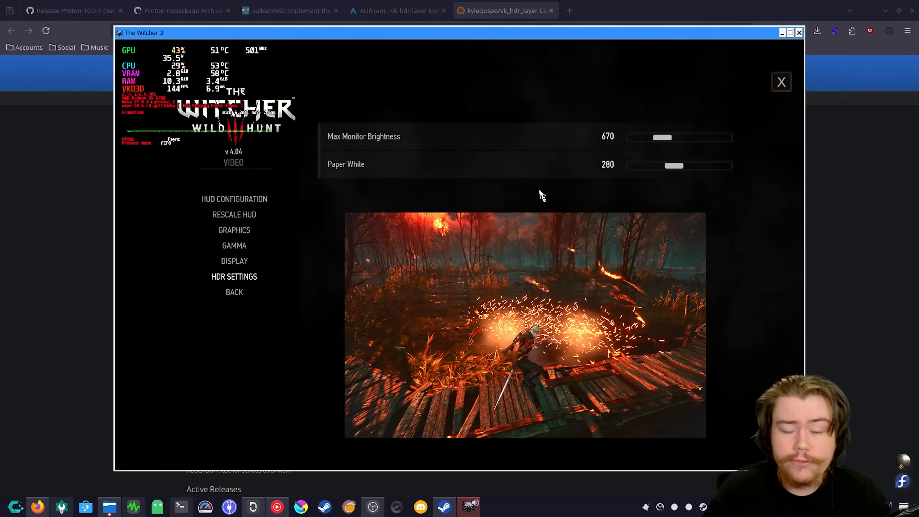
left_click(780, 81)
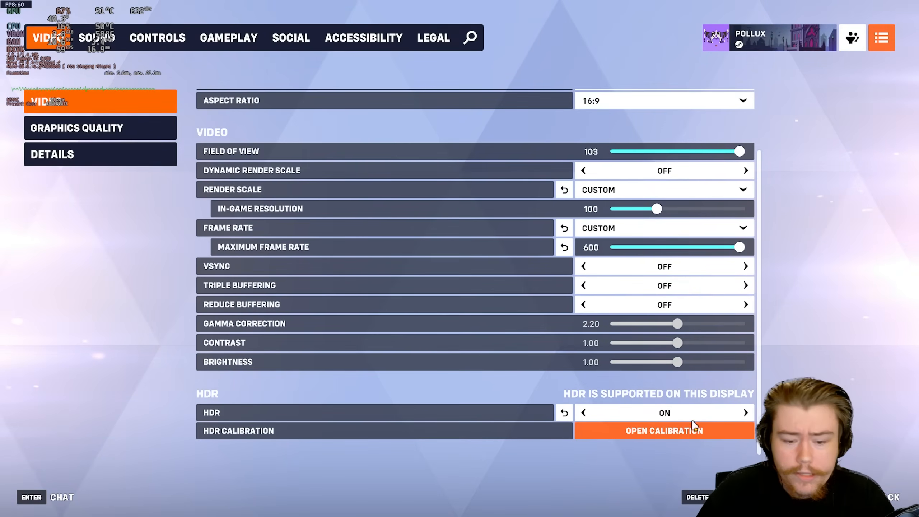
Step: Open Overwatch 2's HDR calibration step 1 and leave the calibration screen
left_click(663, 430)
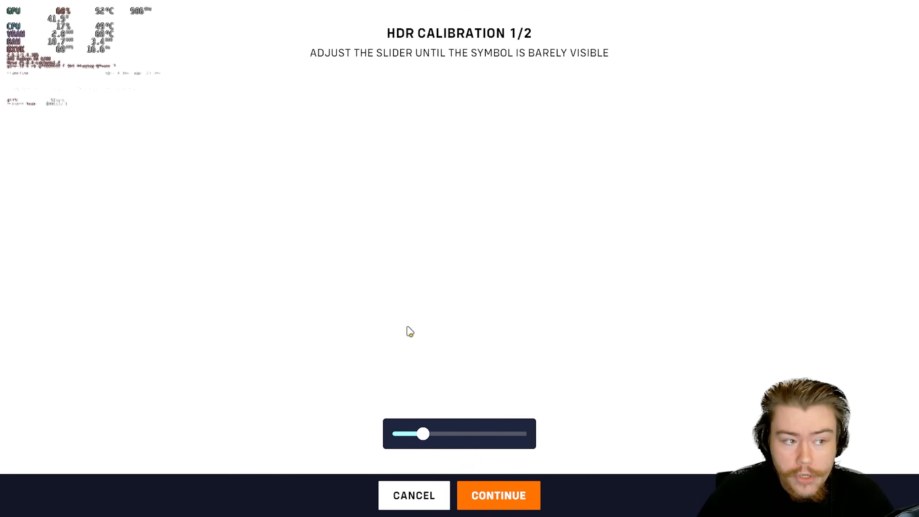
left_click(413, 496)
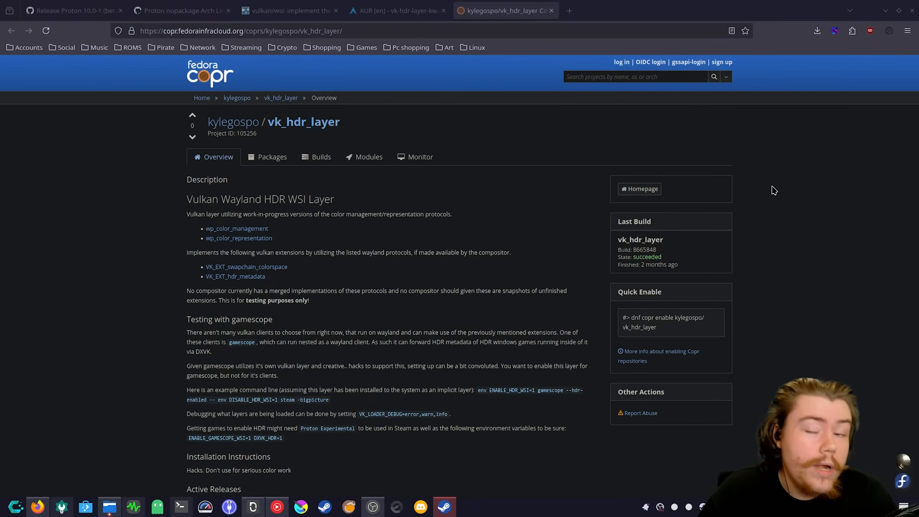
mouse_move(764, 192)
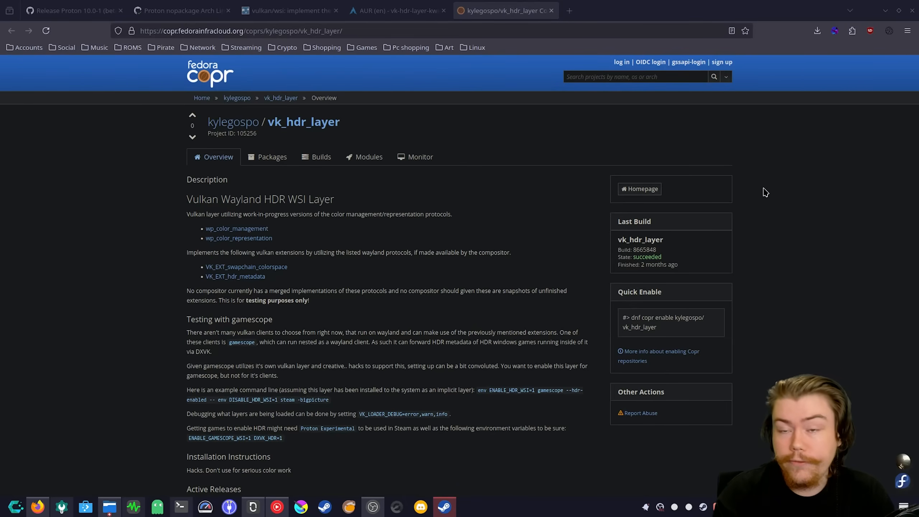
Step: Bring up the GitLab Mesa merge request 'vulkan/wsi: implement the Wayland color management protocol'
left_click(288, 10)
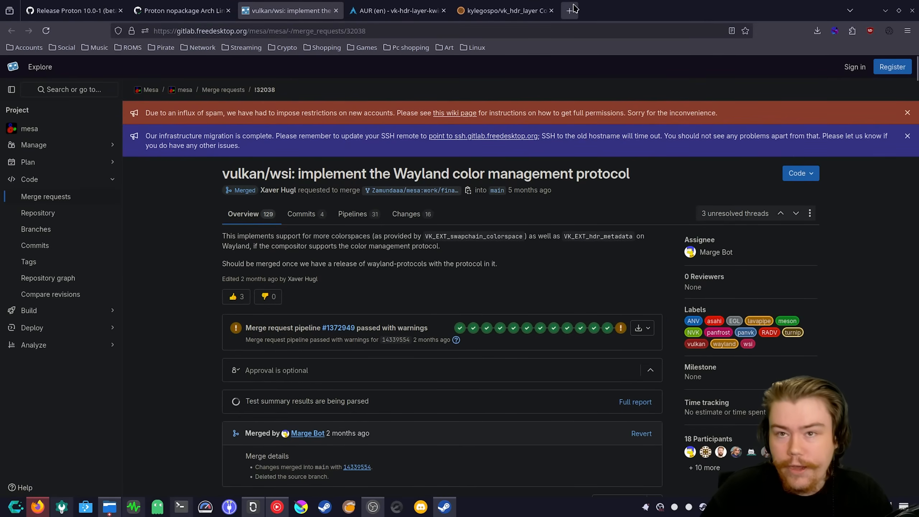
Step: Revisit the AUR vk-hdr-layer-kwin6-git page, then the GitHub Proton 10.0-1 (beta) release notes
left_click(396, 10)
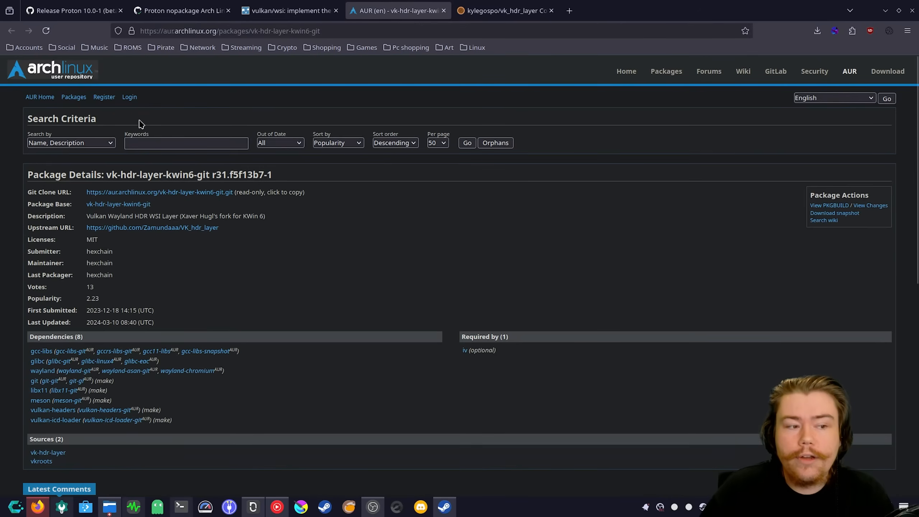
left_click(71, 10)
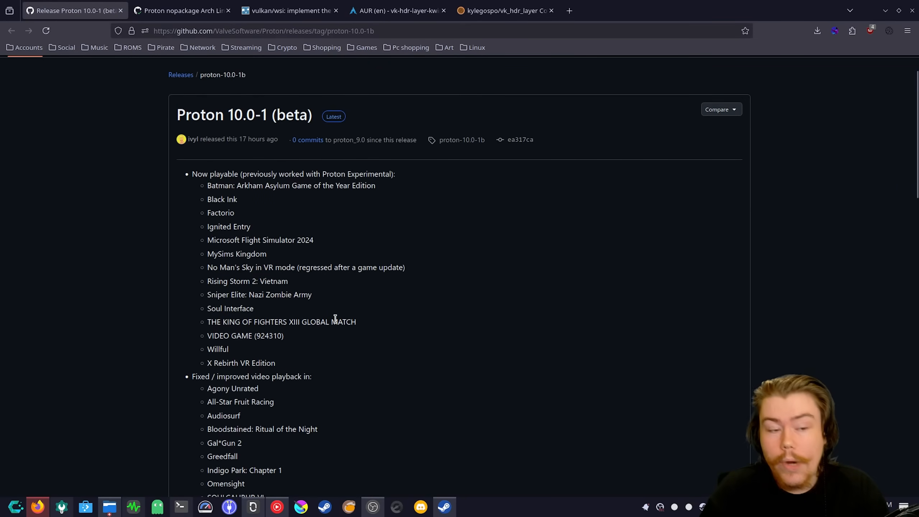
mouse_move(362, 360)
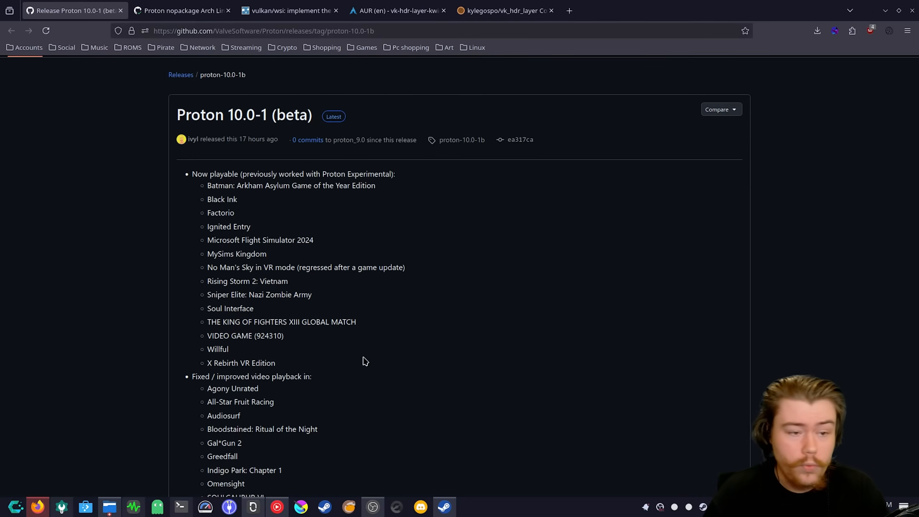
left_click(182, 11)
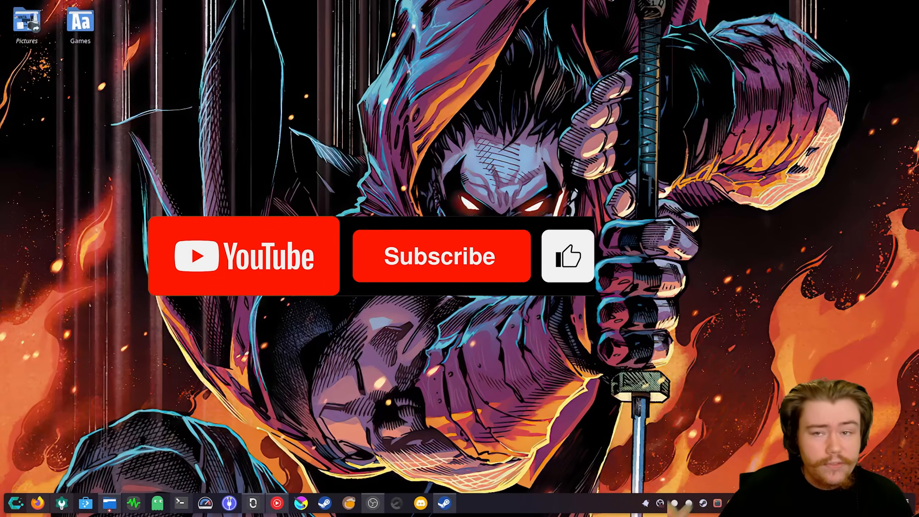
left_click(440, 256)
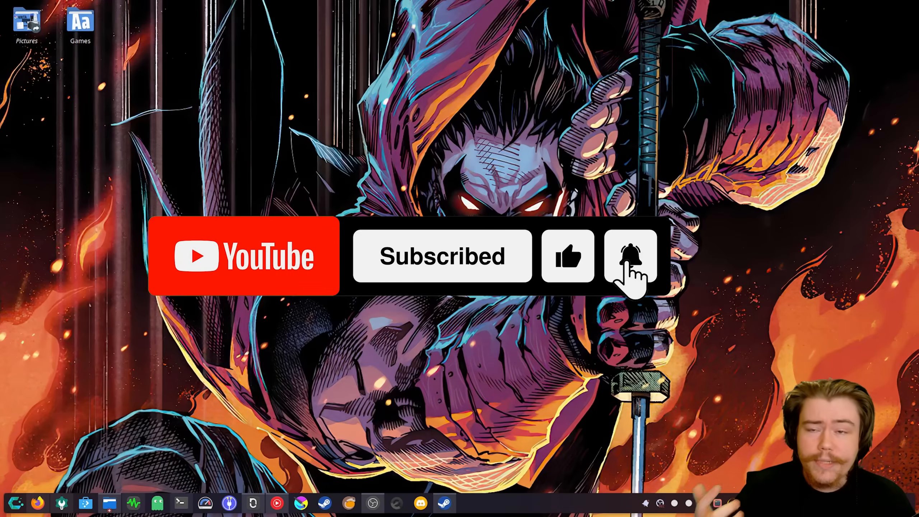